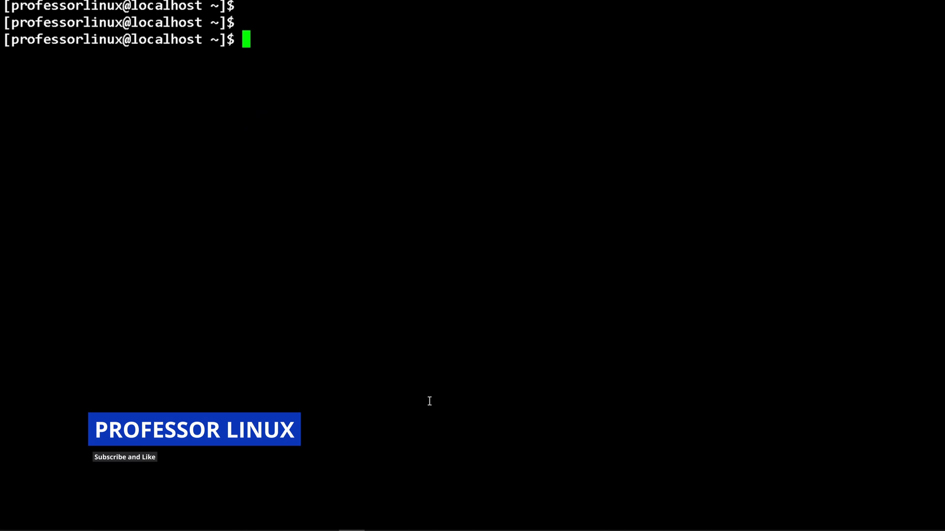
List block devices with lsblk and highlight the 25G rhel-vol1 volume under sda
type("lsblk -a")
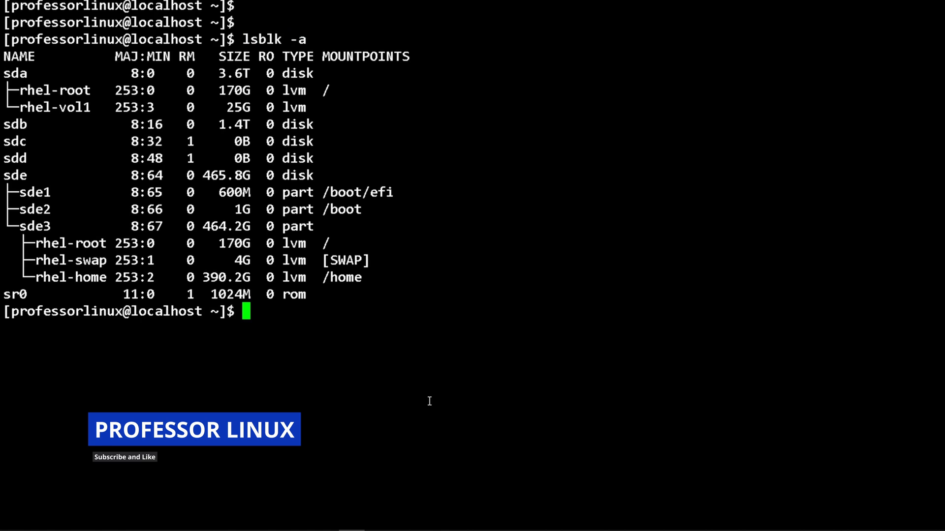
double_click(17, 73)
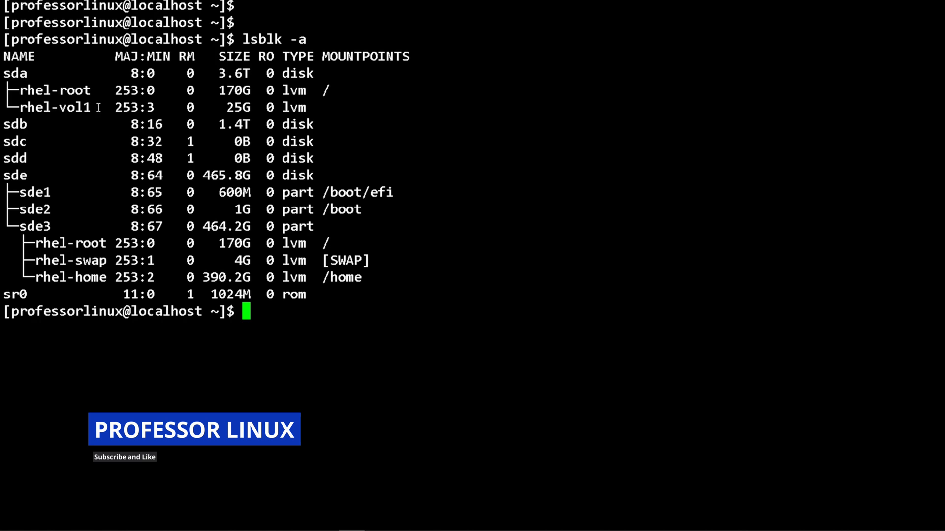
double_click(55, 107)
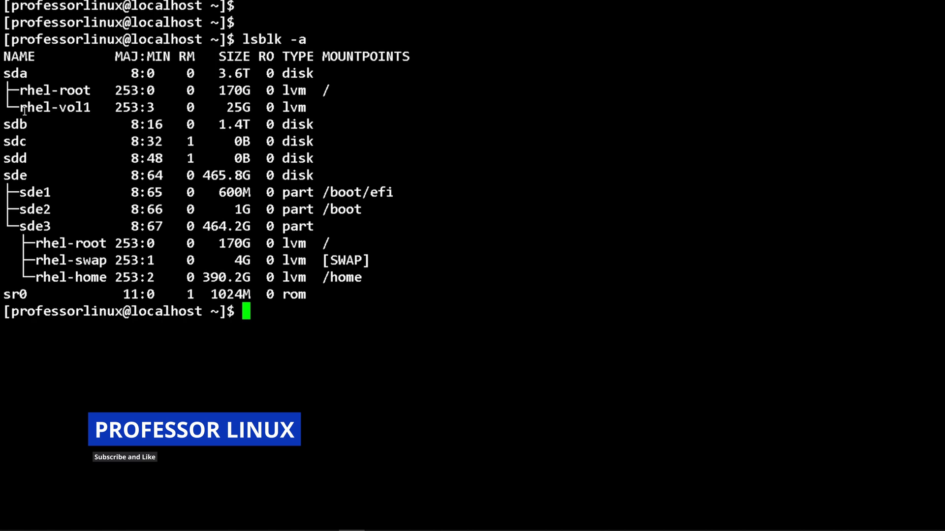
double_click(34, 107)
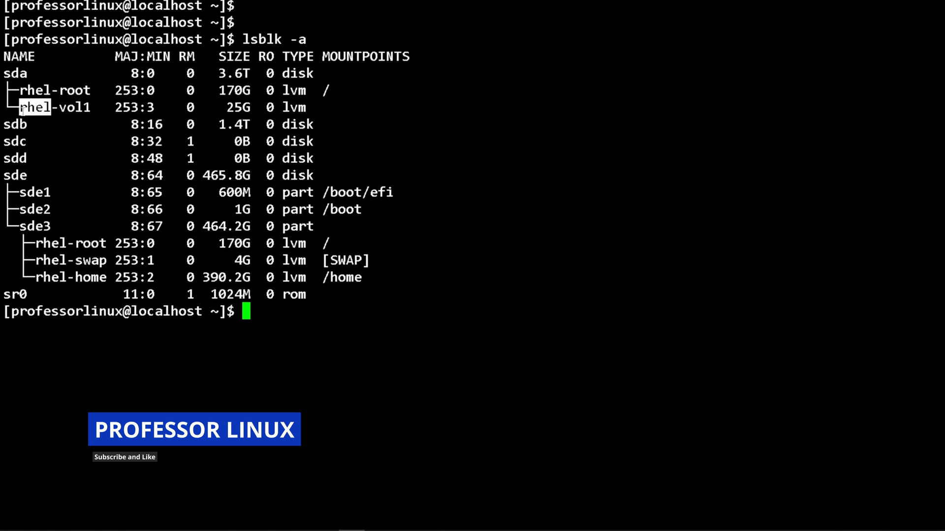
type("c")
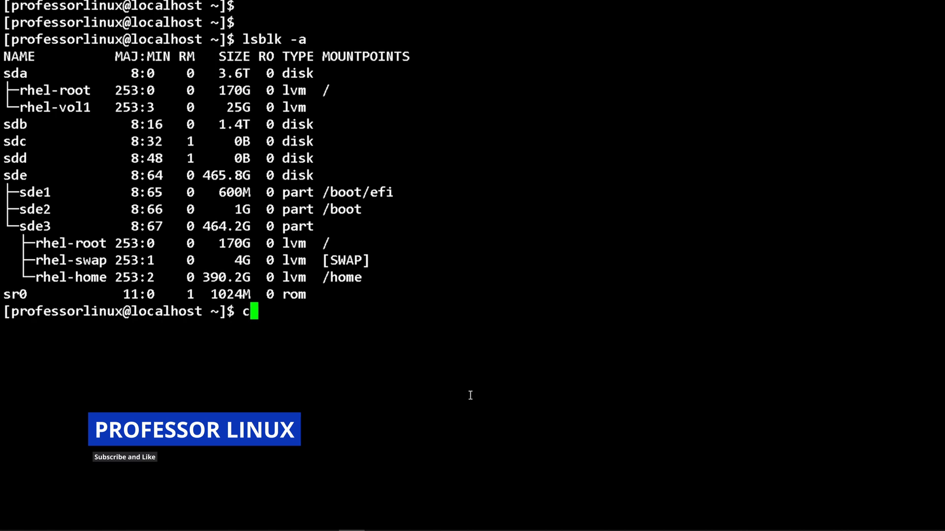
type("sudo")
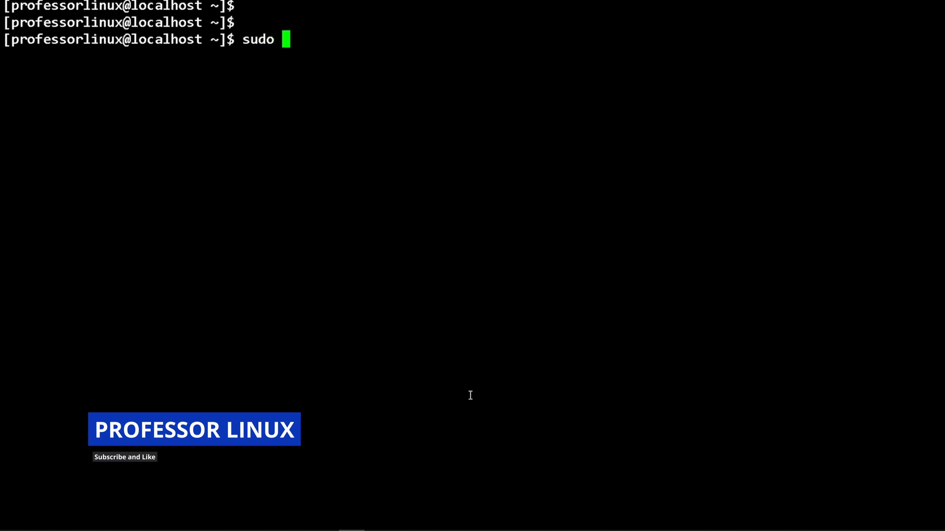
Initialize the disk /dev/sda as an LVM physical volume with pvcreate
type("pv")
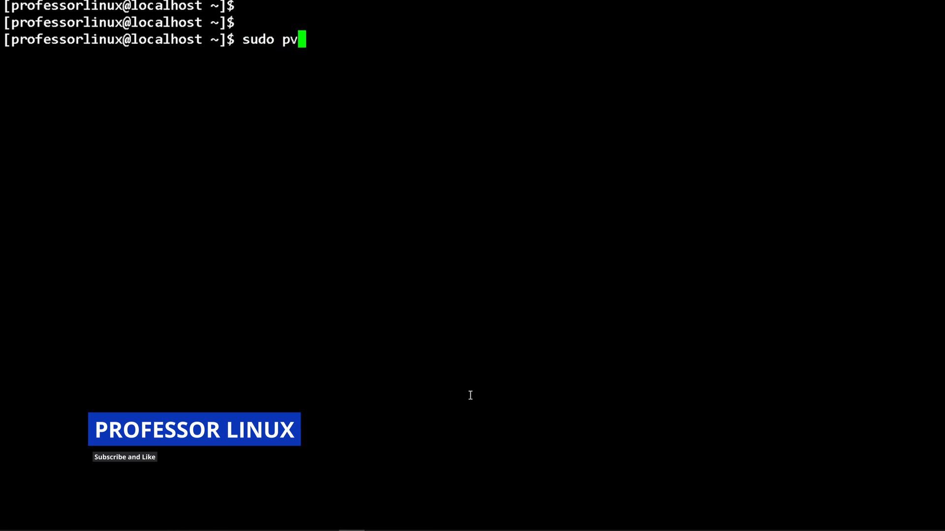
type("create /")
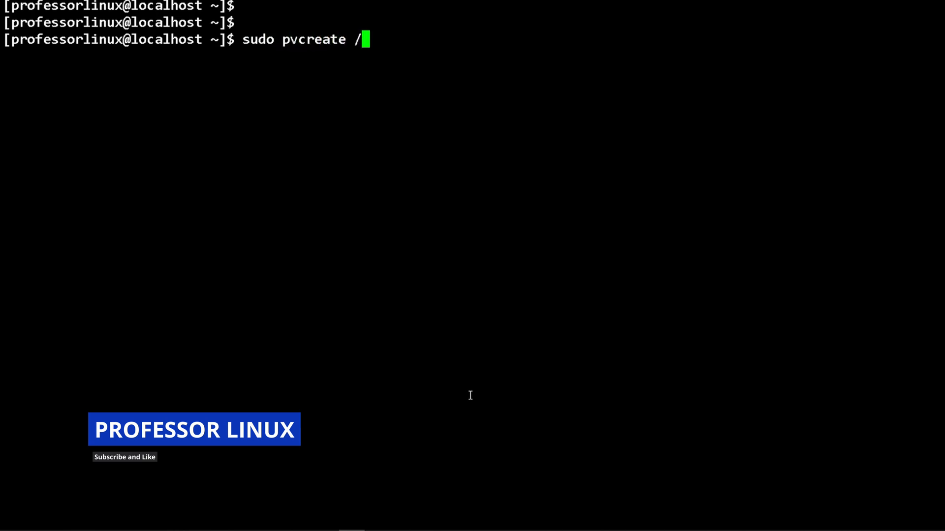
type("dev/sd")
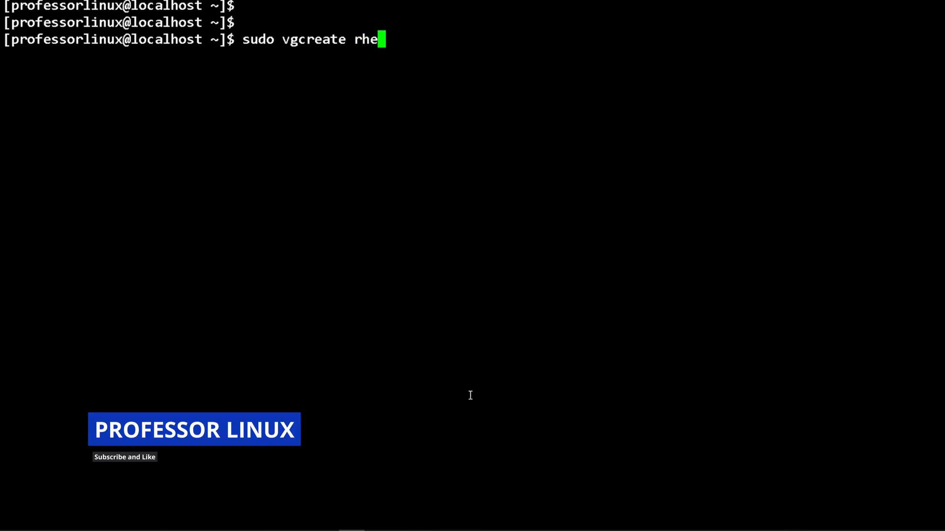
Create the volume group rhel on /dev/sda
type("l")
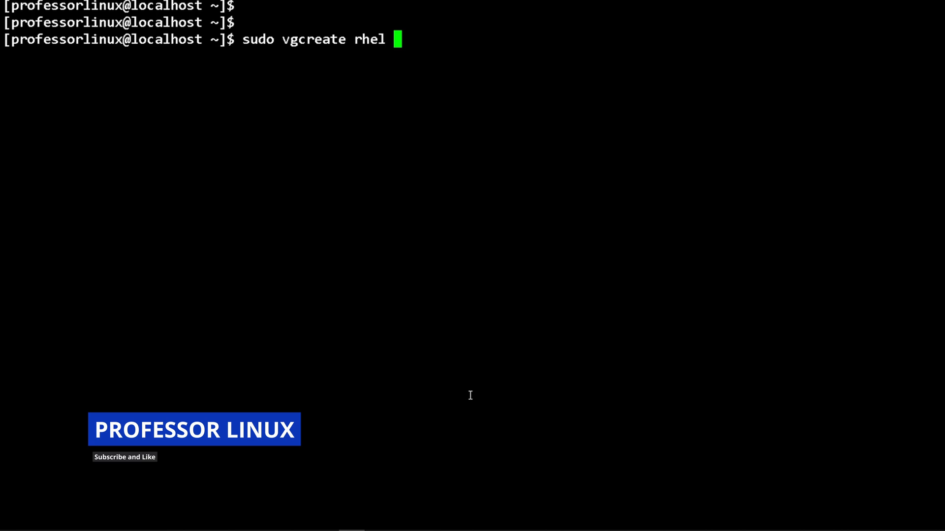
type("/dev/s")
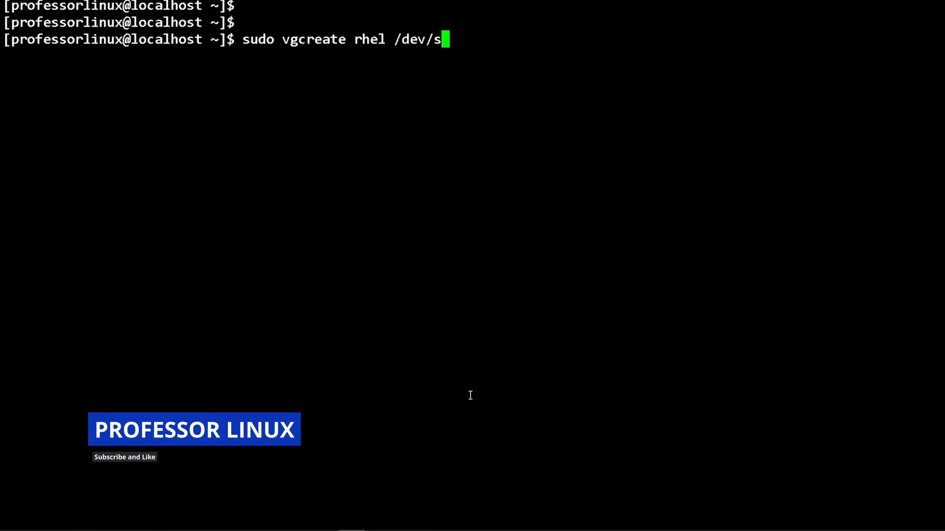
type("da")
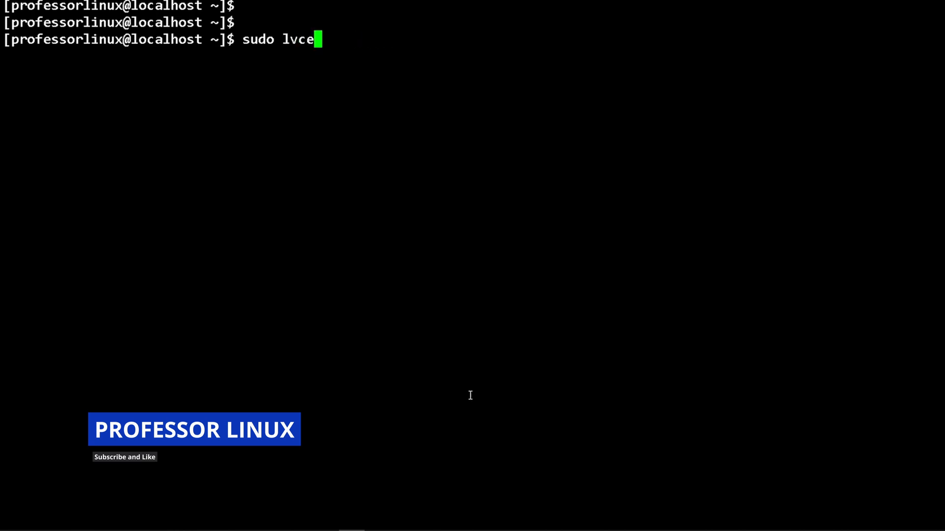
Run sudo lvcreate -L +25G -n vol1 rhel to make the 25G vol1 volume
type("reate")
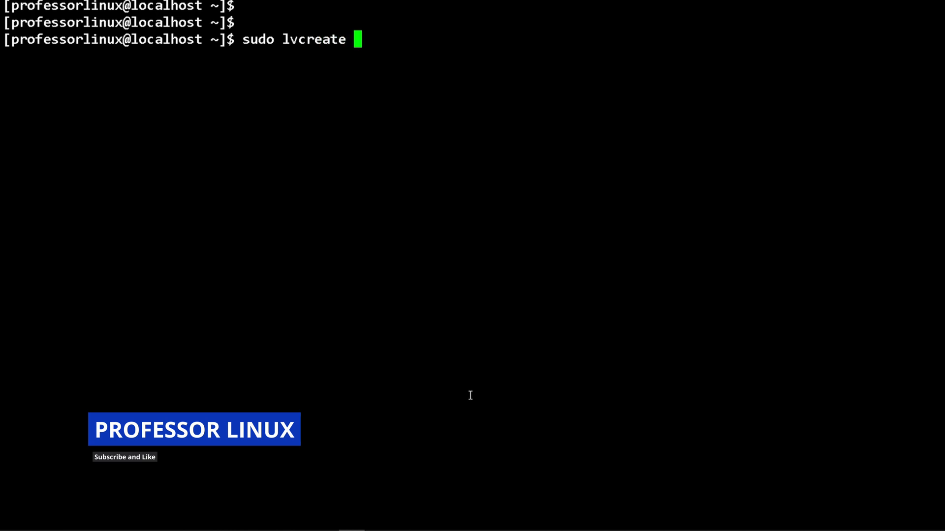
type("-L")
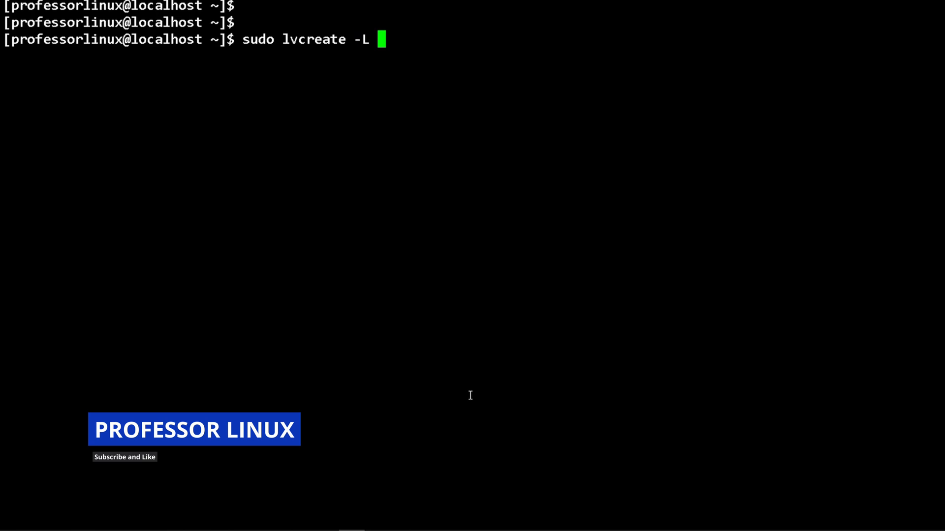
type("+")
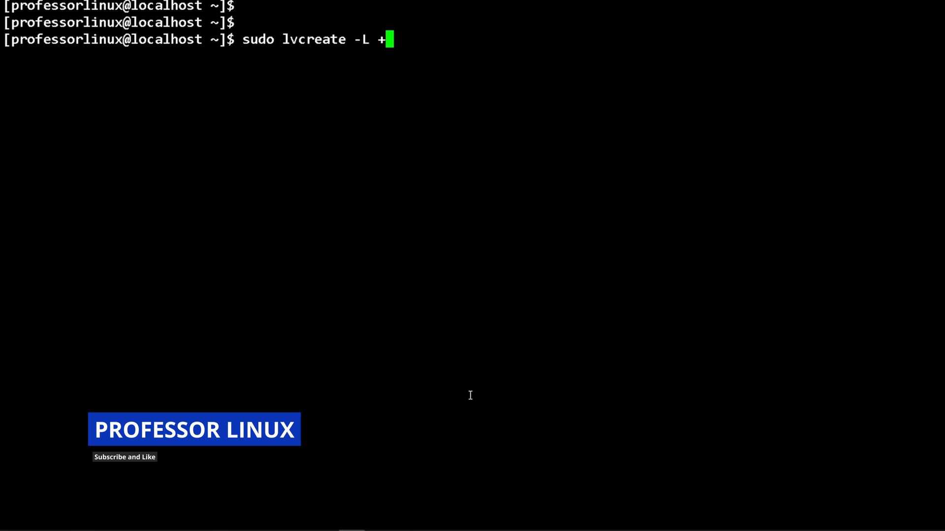
type("25G")
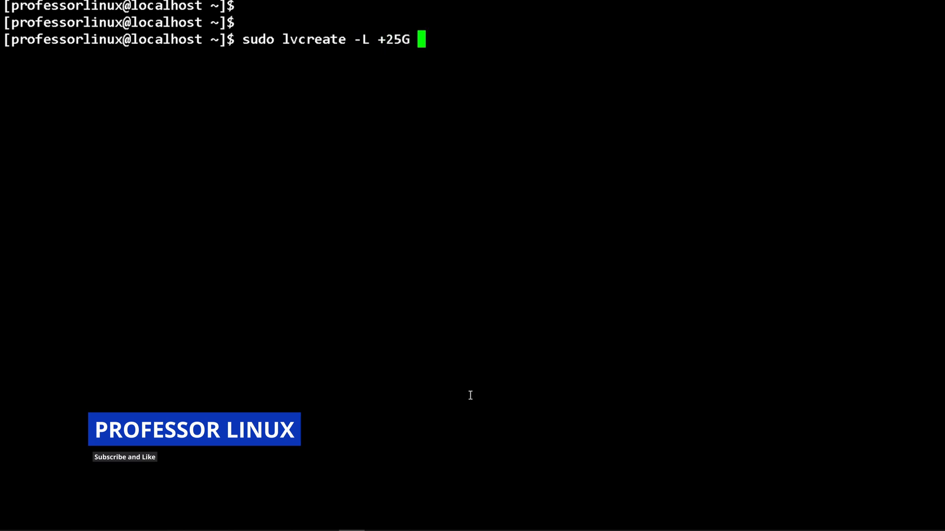
type("-n")
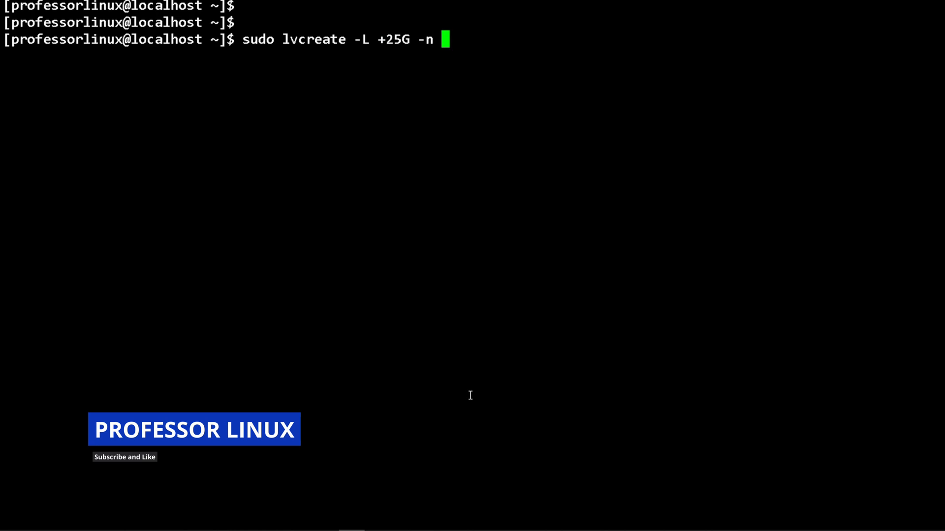
type("vol1")
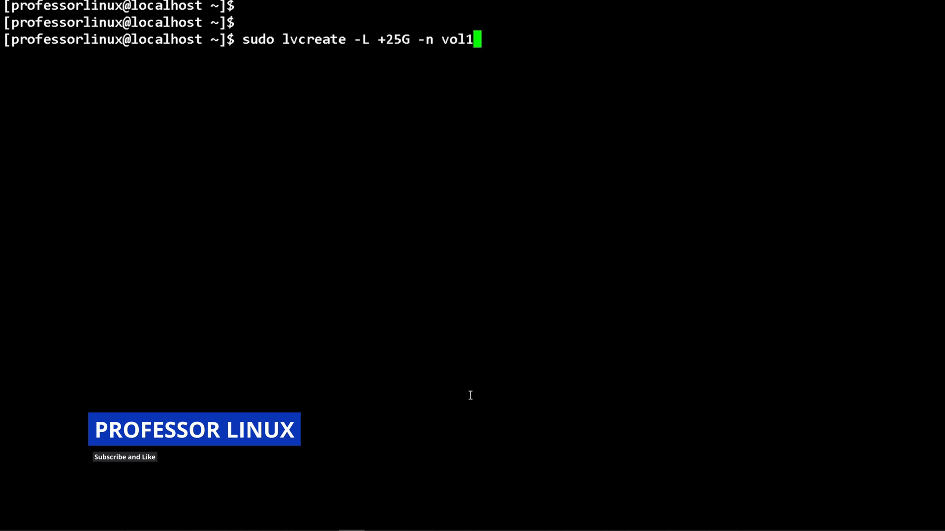
type("rh")
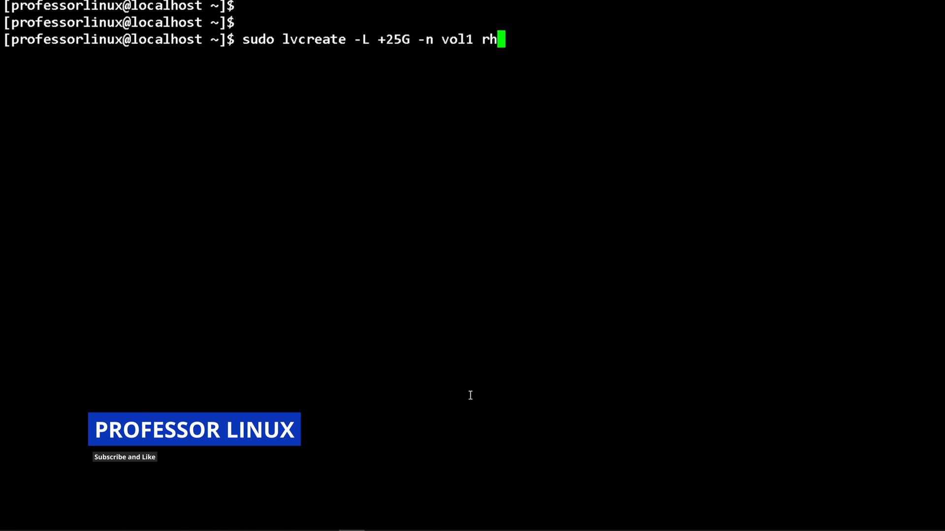
type("el")
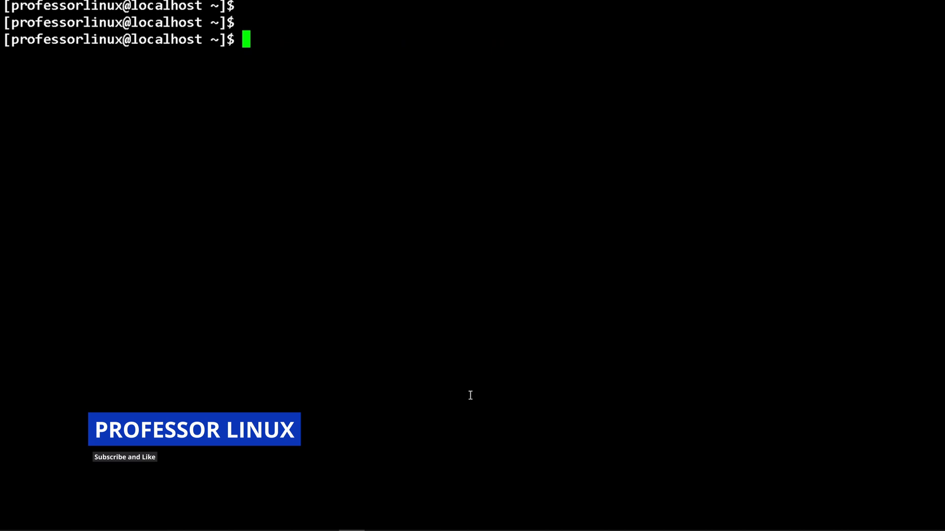
Run lsblk -a and highlight the 25G rhel-vol1 entry under sda
type("lsblk -a")
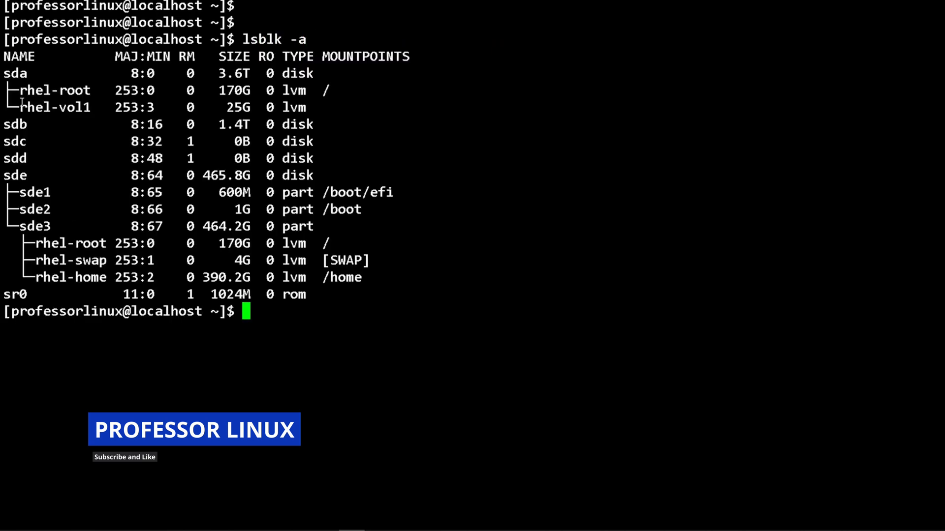
double_click(54, 108)
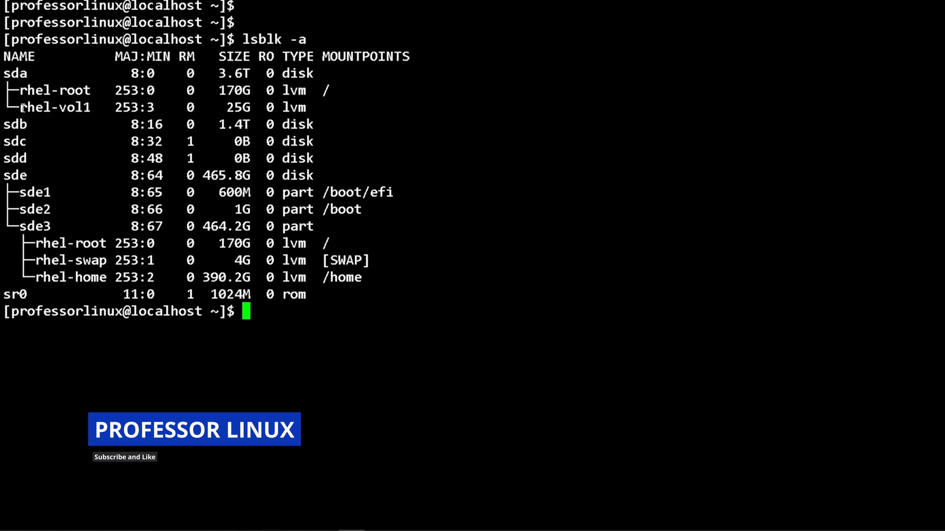
type("pvcreate /dev/sda /dev")
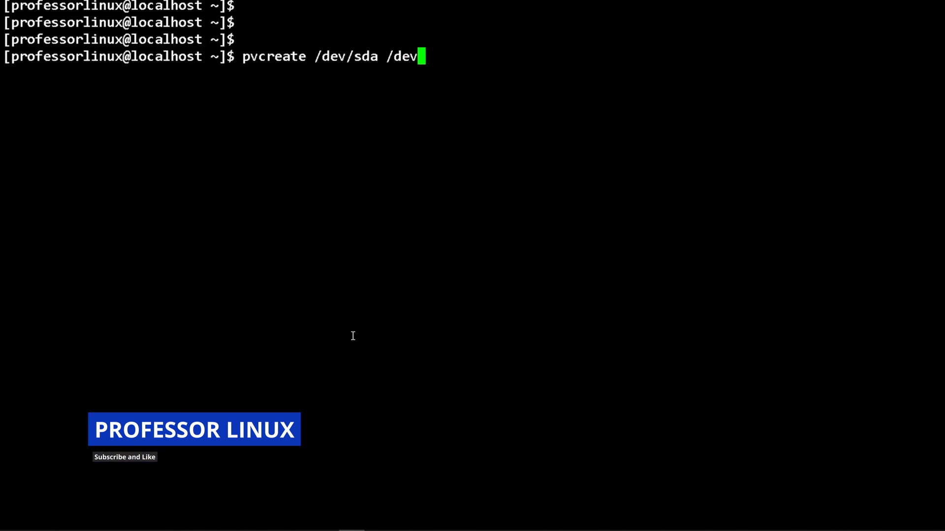
Build the volume group pool from /dev/sda, /dev/sdb, /dev/sdc and /dev/sdd
type("sdb/")
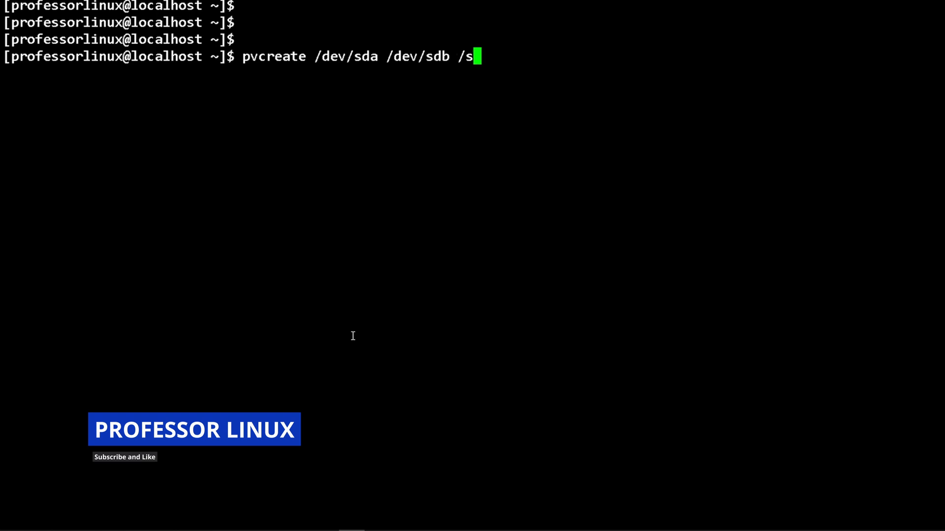
type("dev/")
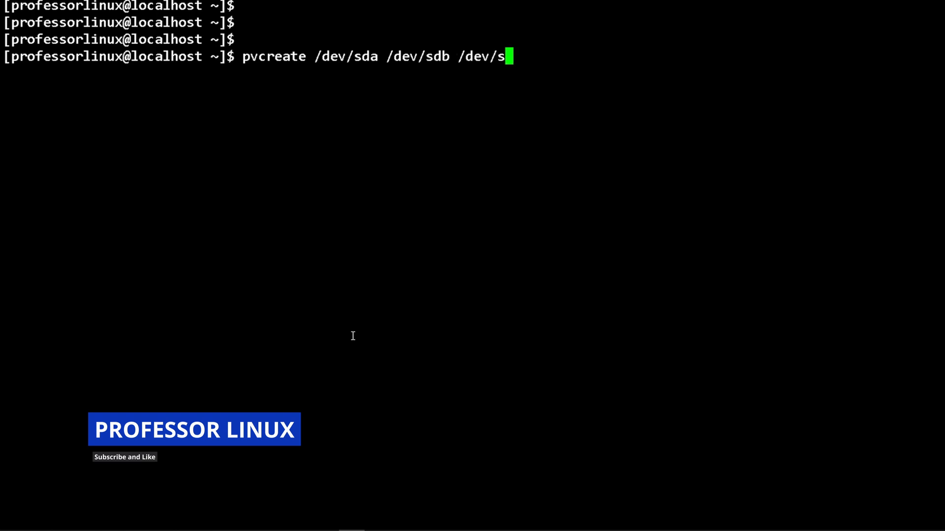
type("c /dev/sdd")
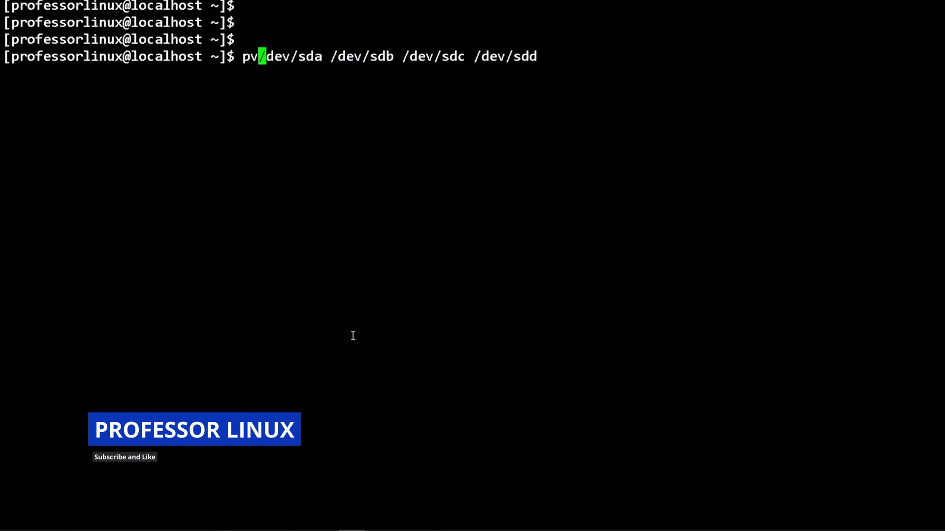
type("vgcreate")
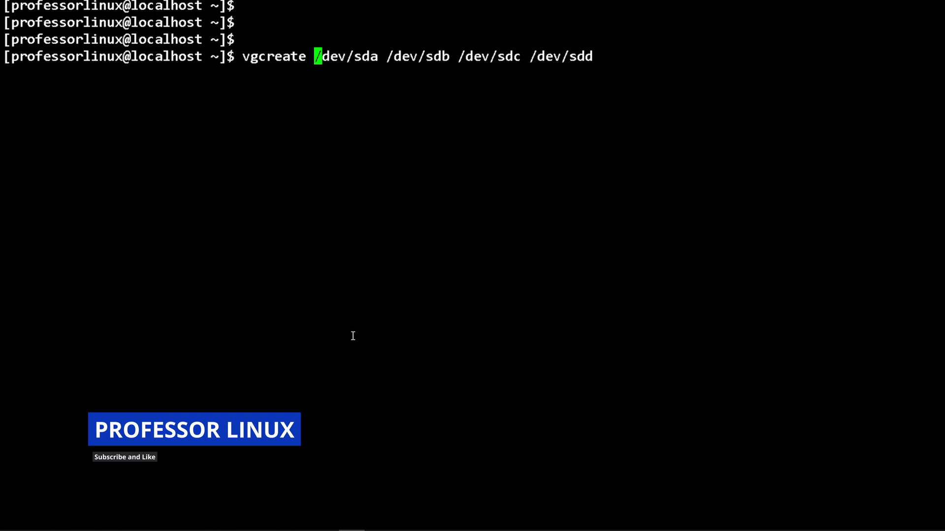
type("p")
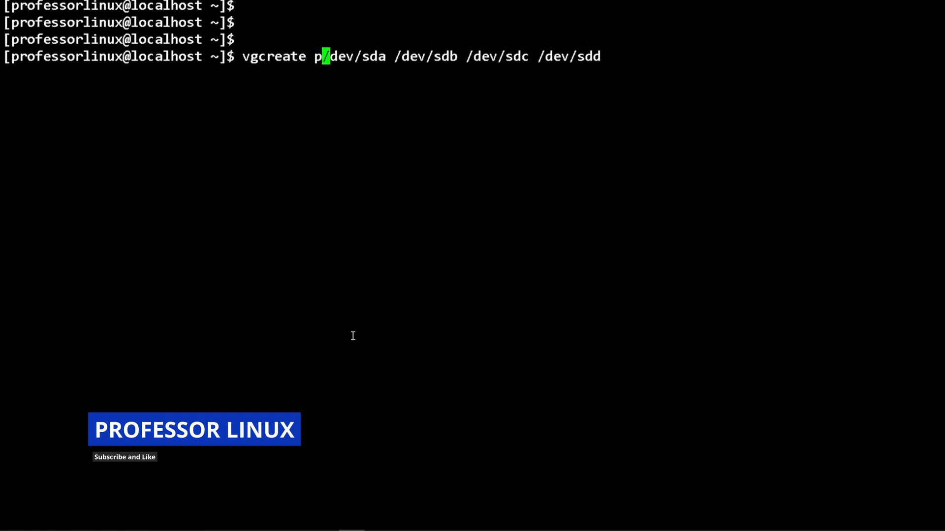
type("ool")
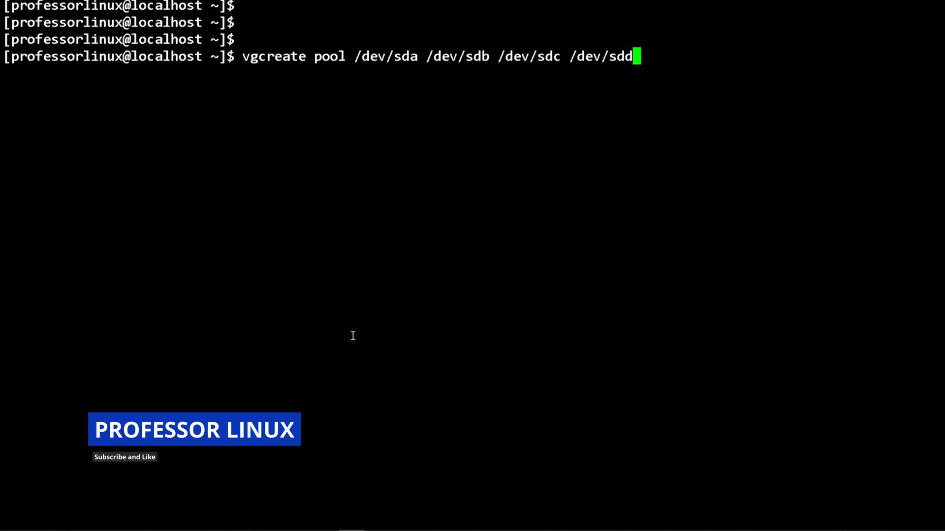
key("BackSpace")
type("clear")
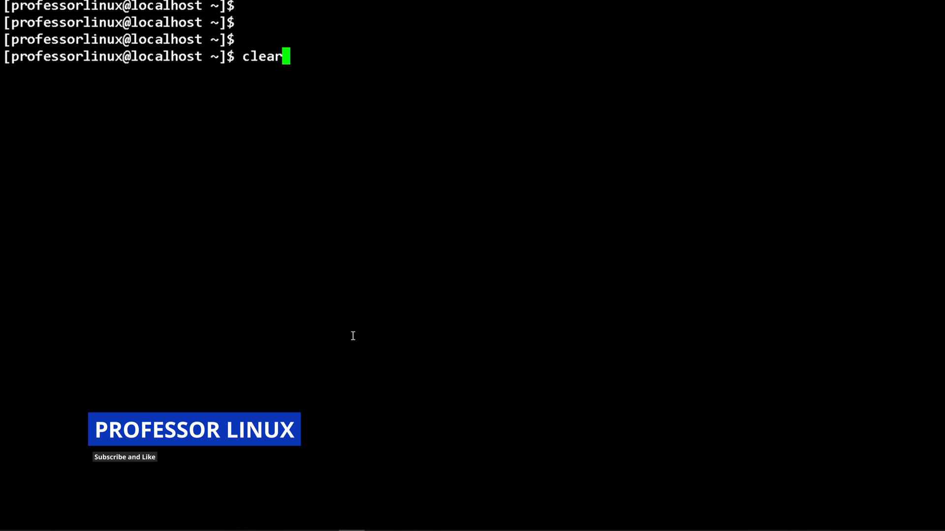
Run lvcreate -L +25G -n vol0 pool to make the 25G vol0 volume
key("BackSpace")
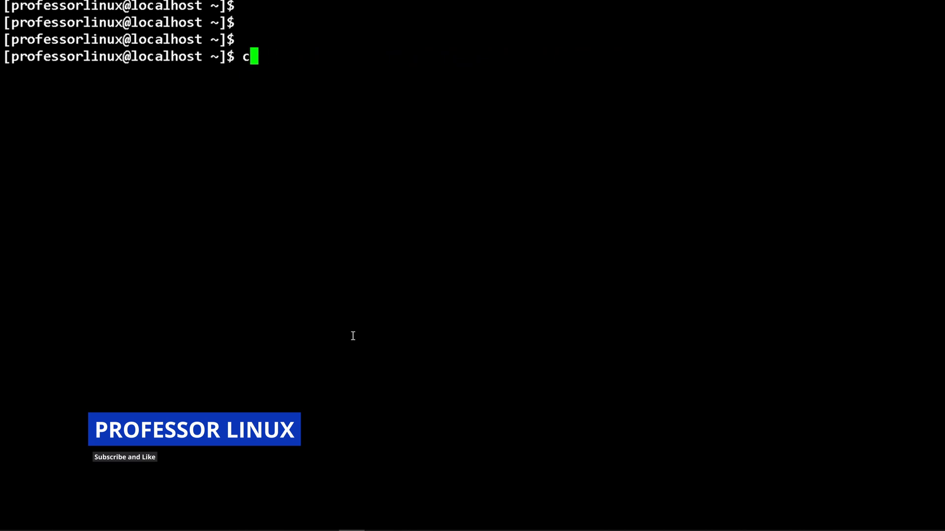
type("lv")
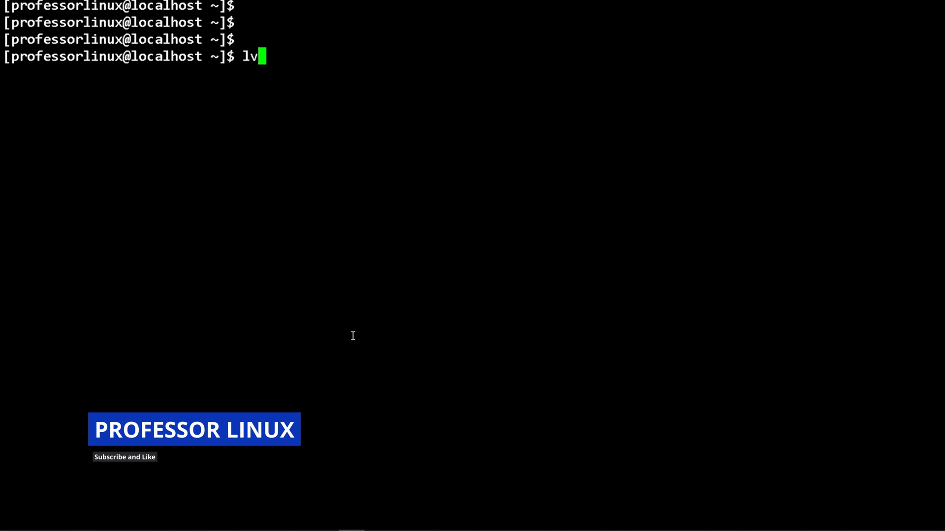
type("create")
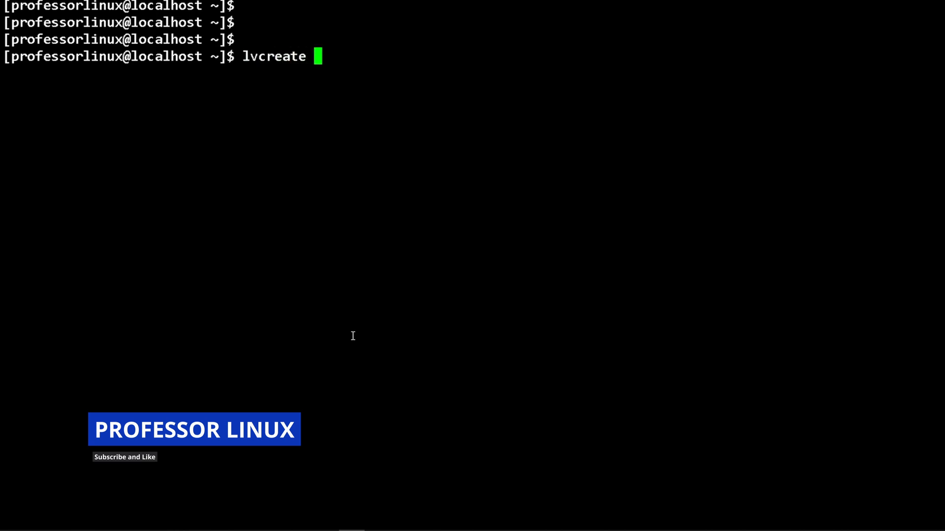
type("-L")
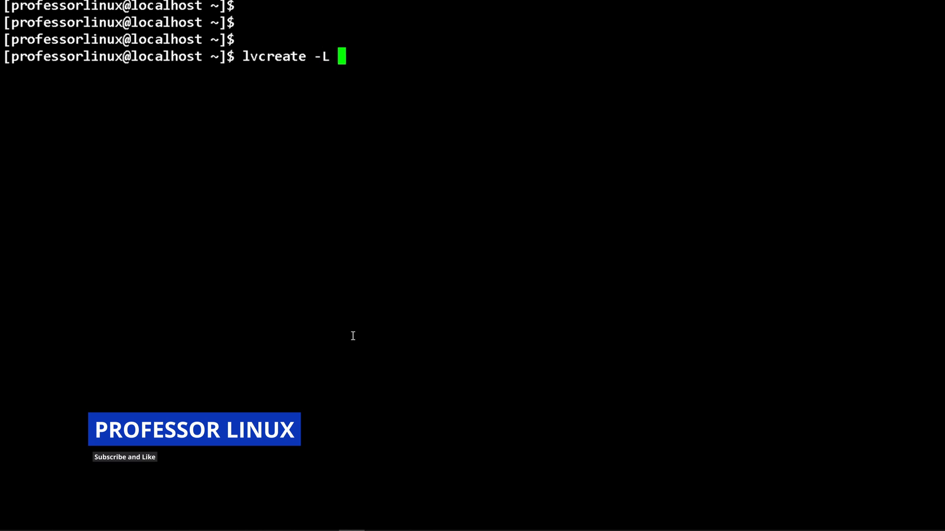
type("+")
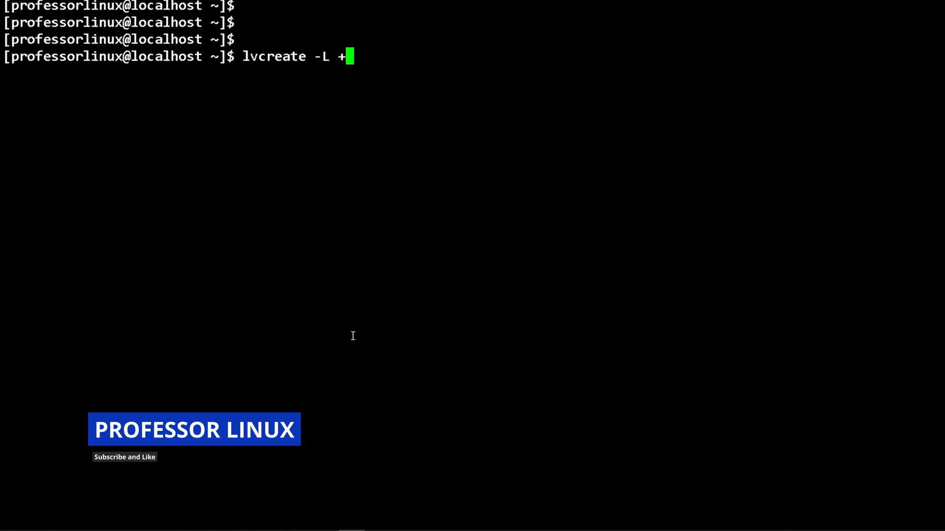
type("25G")
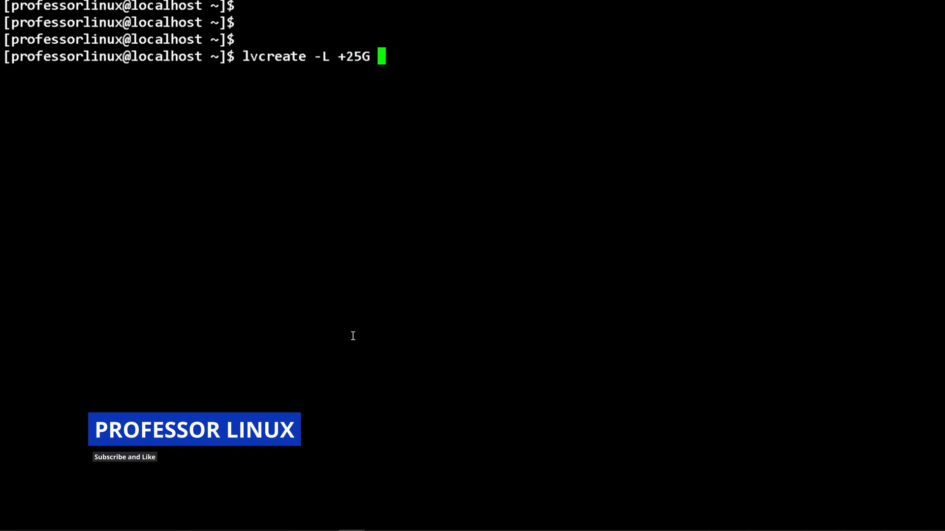
type("-n")
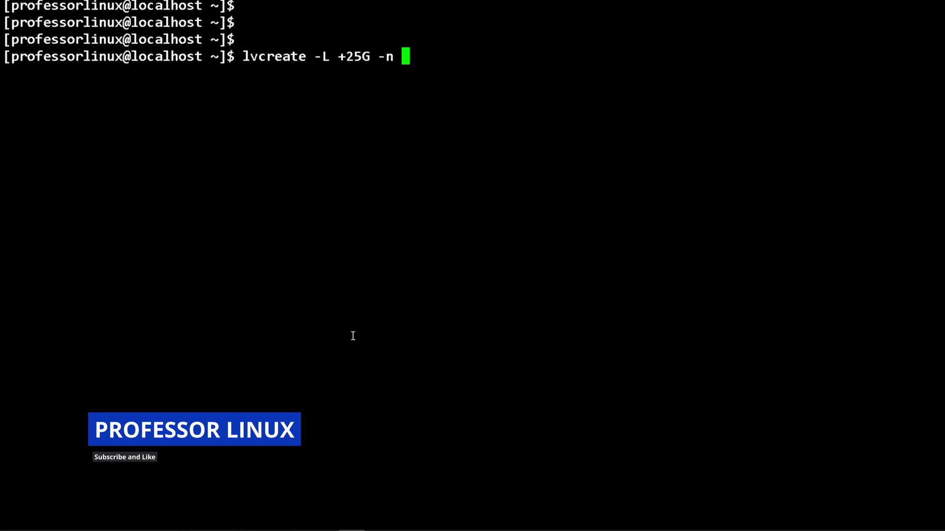
type("vol")
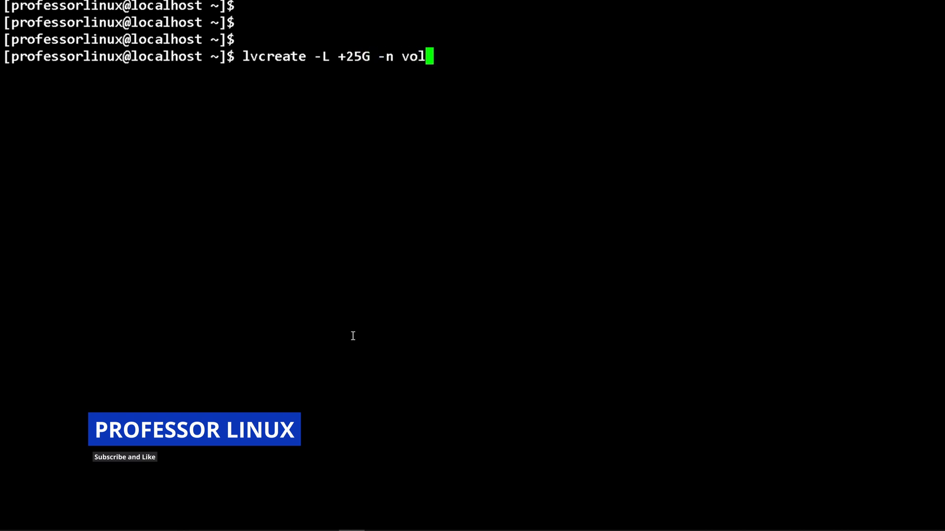
type("0")
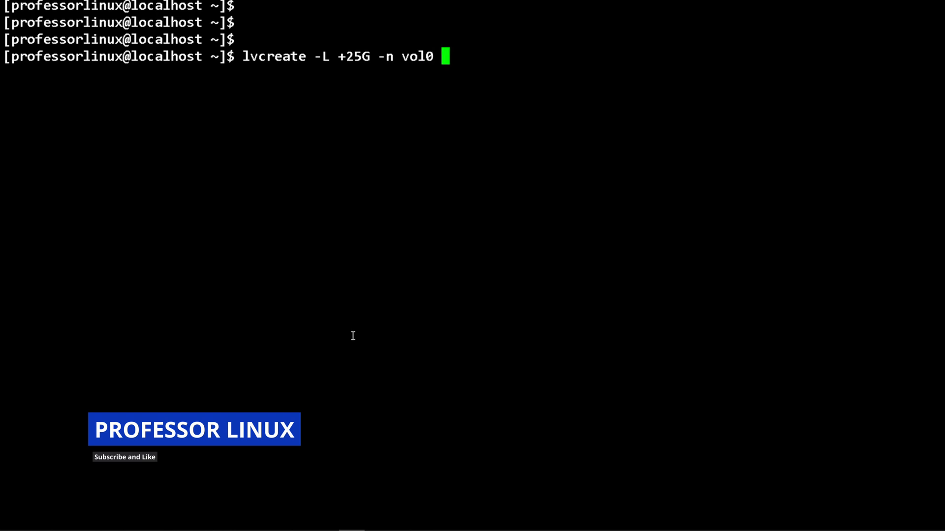
type("pool")
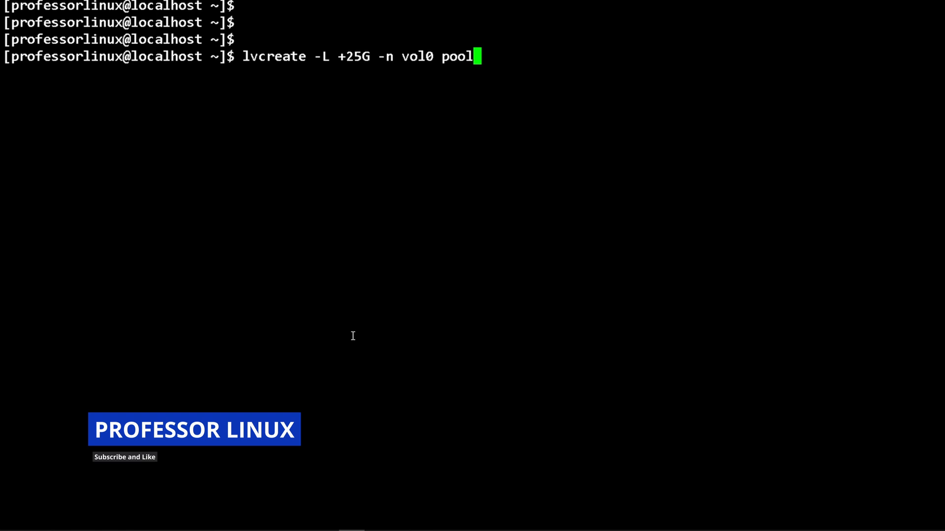
key("BackSpace")
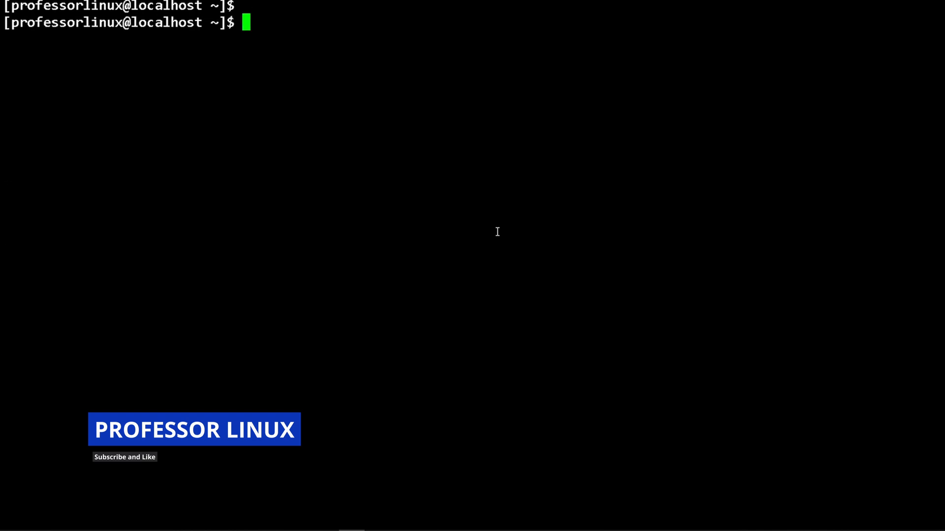
type("lsblk -fs")
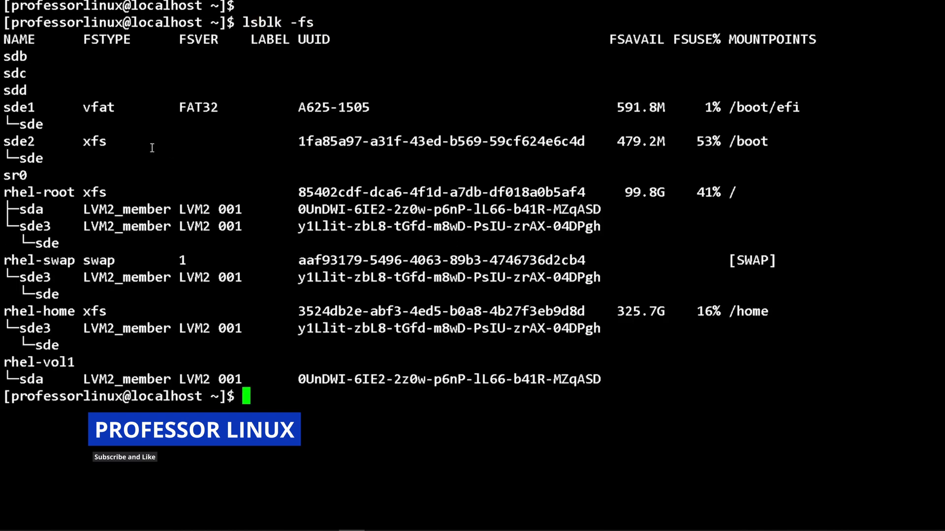
double_click(94, 141)
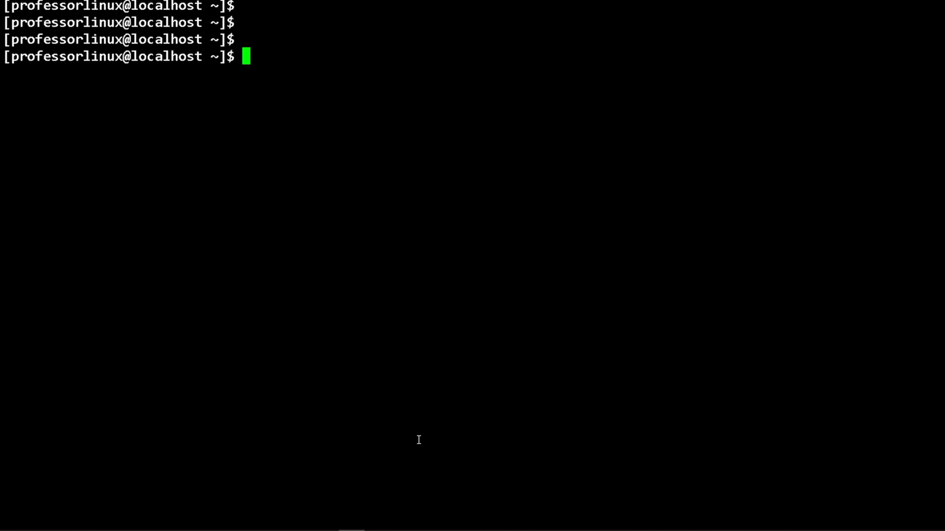
Format /dev/rhel/vol1 as ext4 with sudo mkfs.ext4, tab-completing the device path
type("sudo mkfs.")
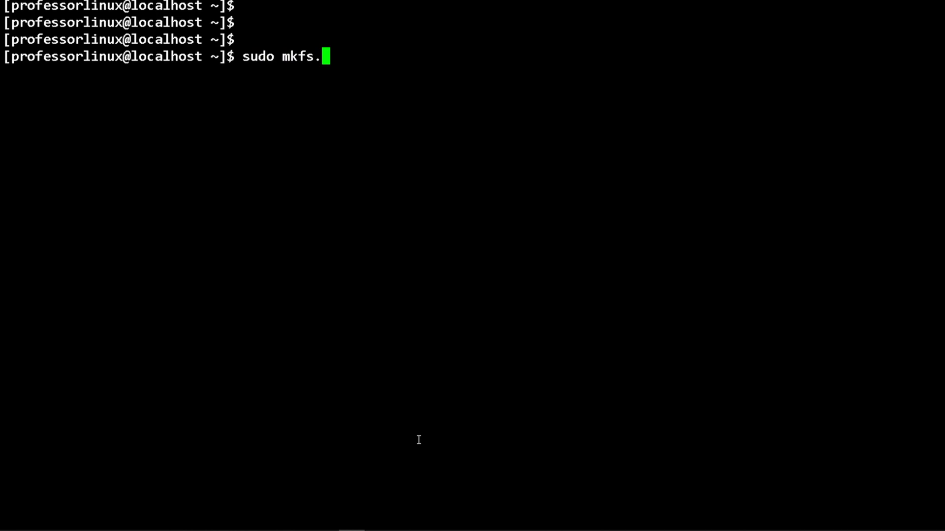
type("ext")
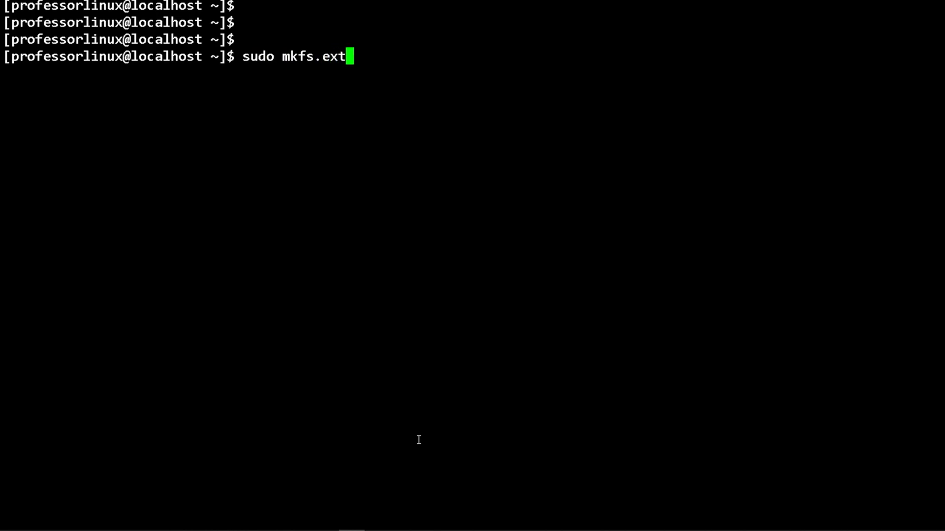
type("4 /dev/")
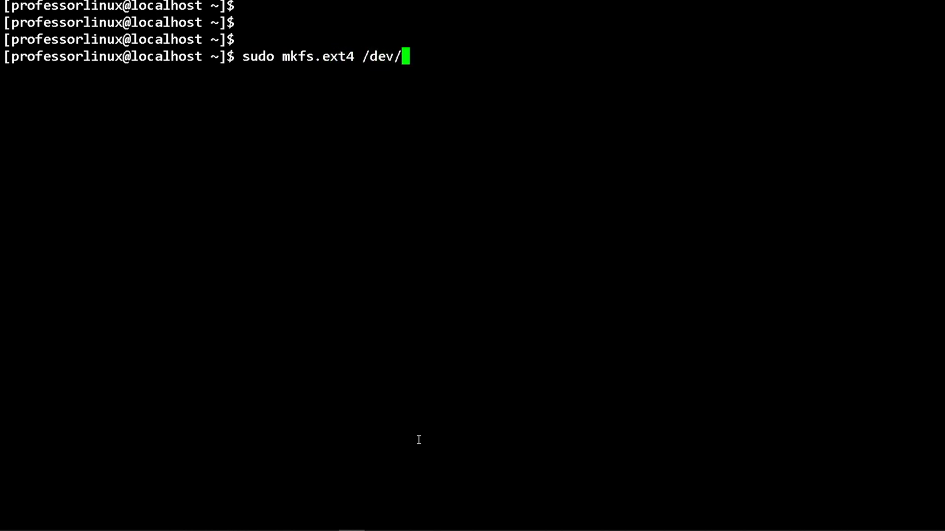
key("Tab")
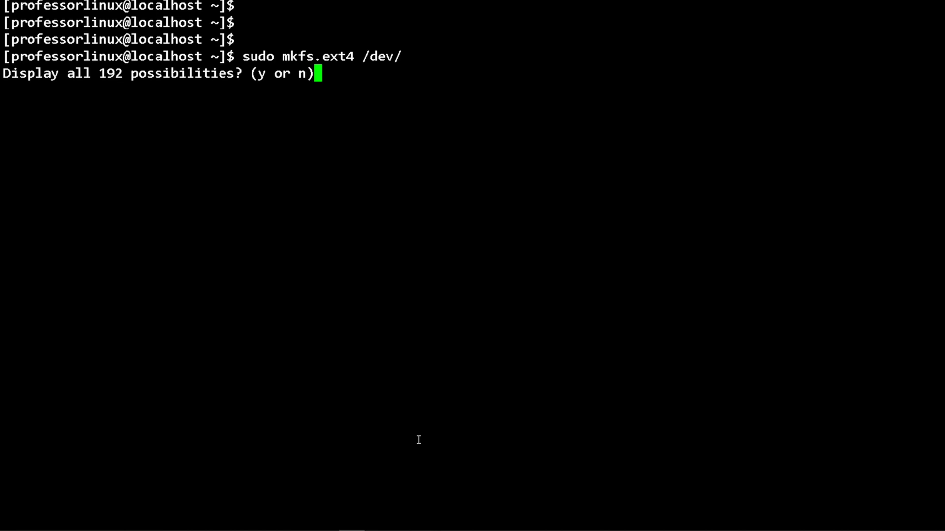
type("rhel/")
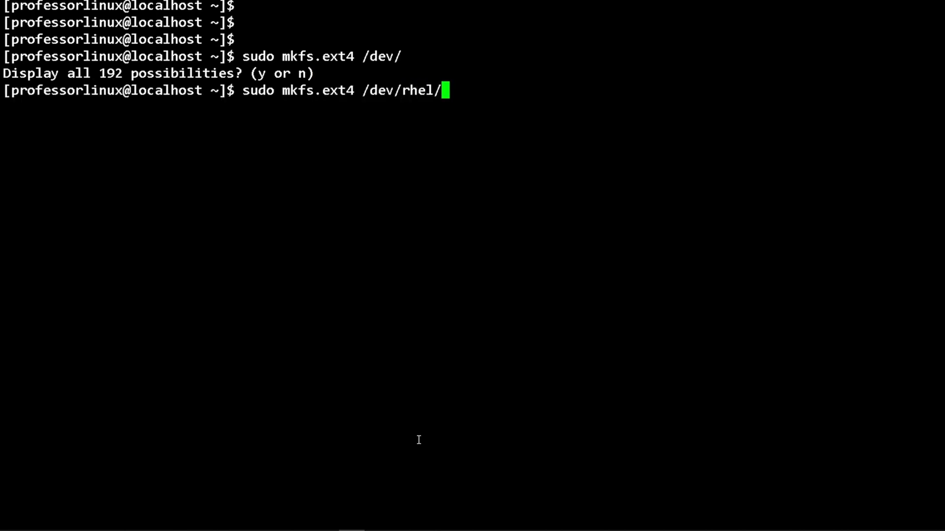
type("m")
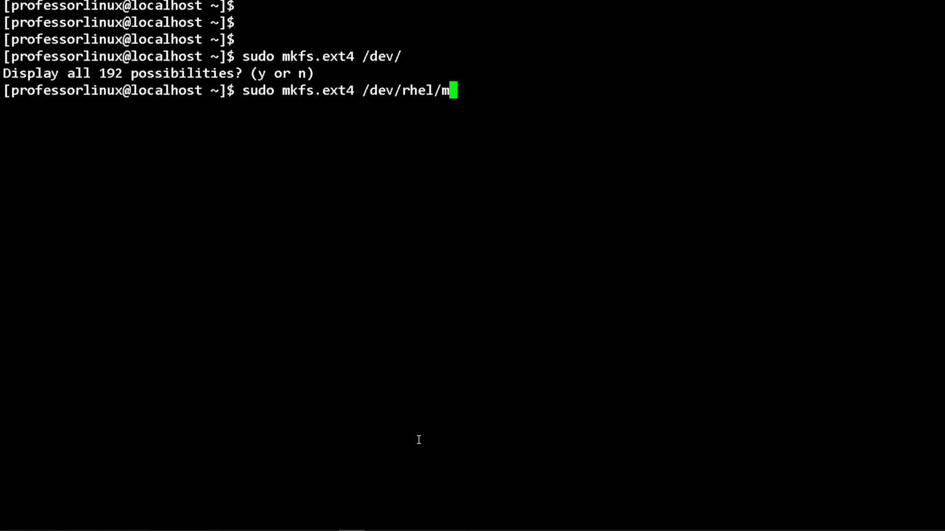
type("ol1")
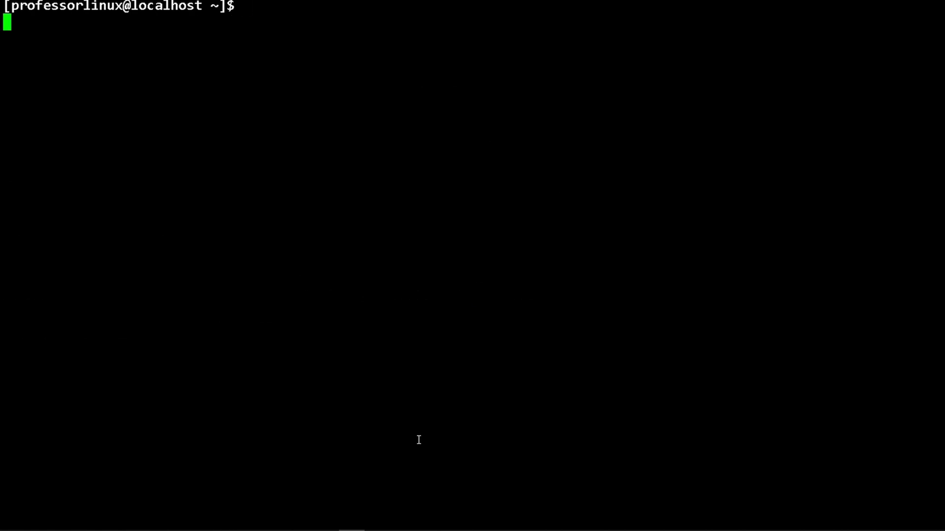
type("lsblk -fsd")
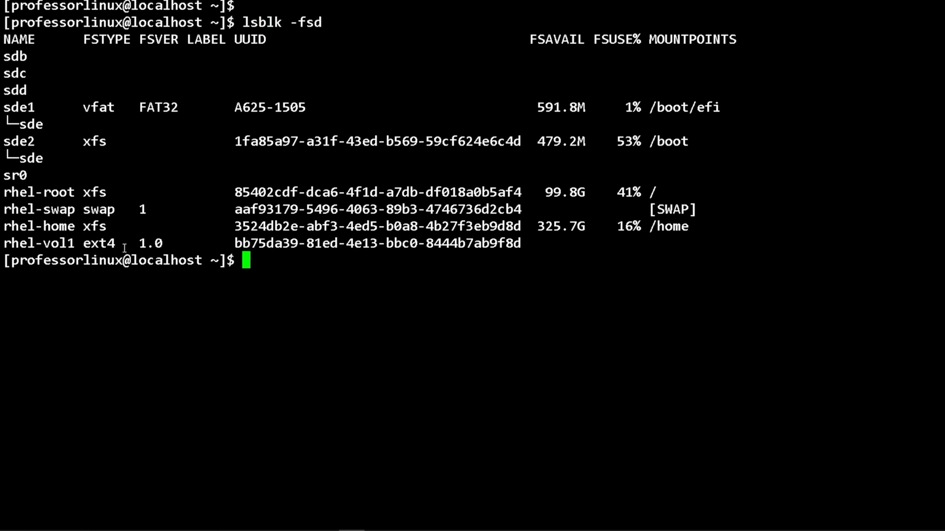
double_click(99, 243)
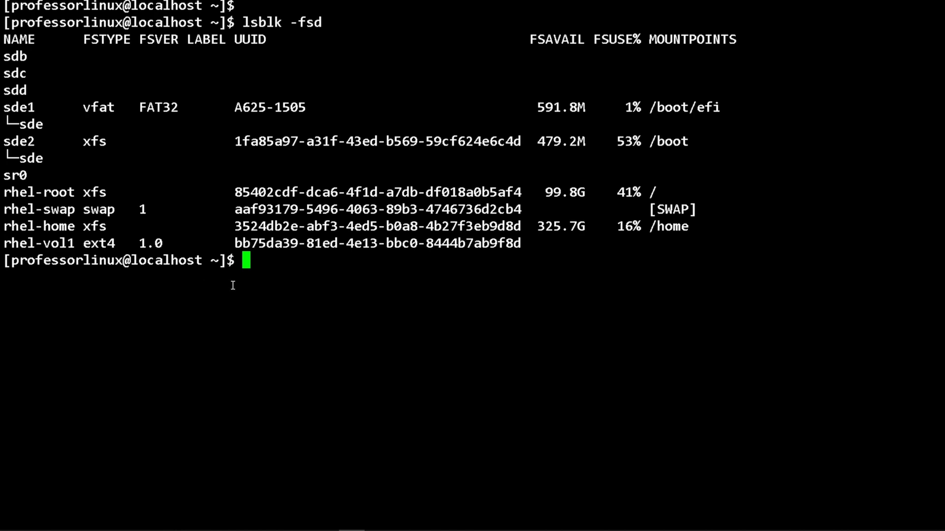
mouse_move(138, 239)
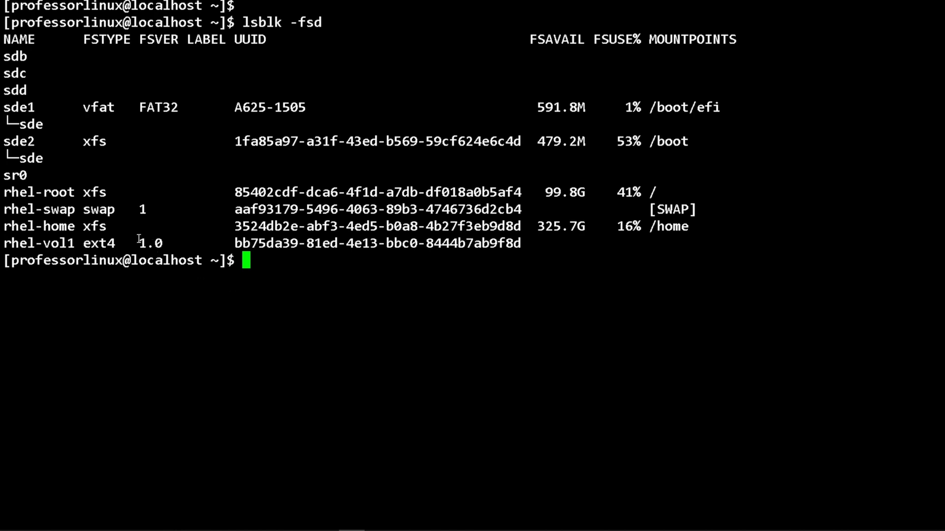
double_click(95, 226)
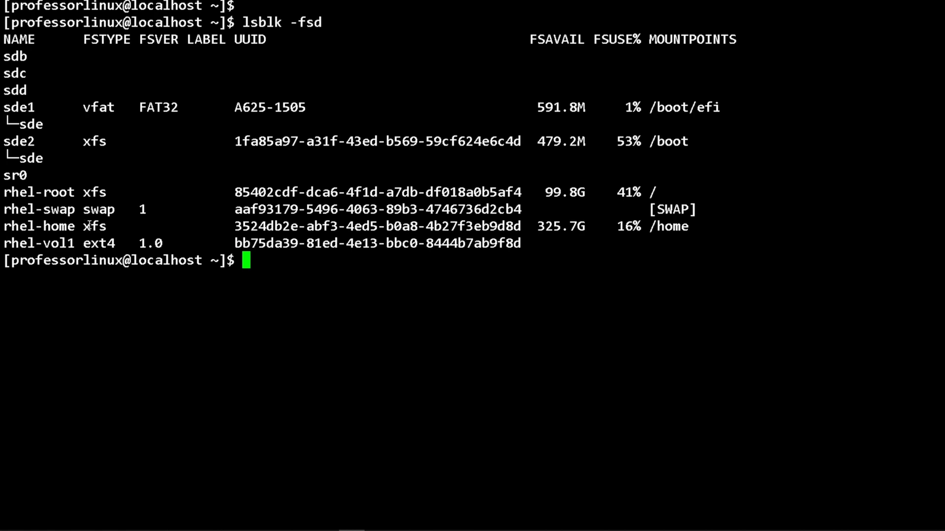
mouse_move(187, 280)
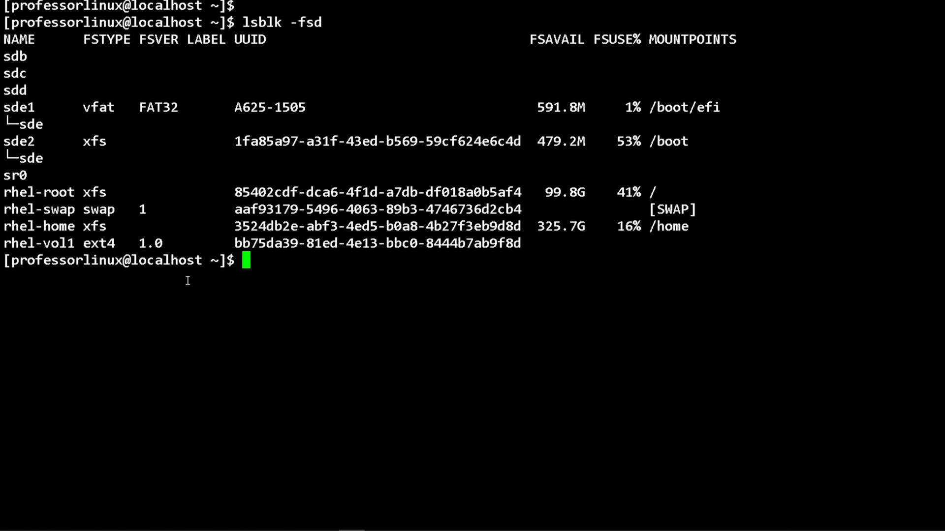
type("clear")
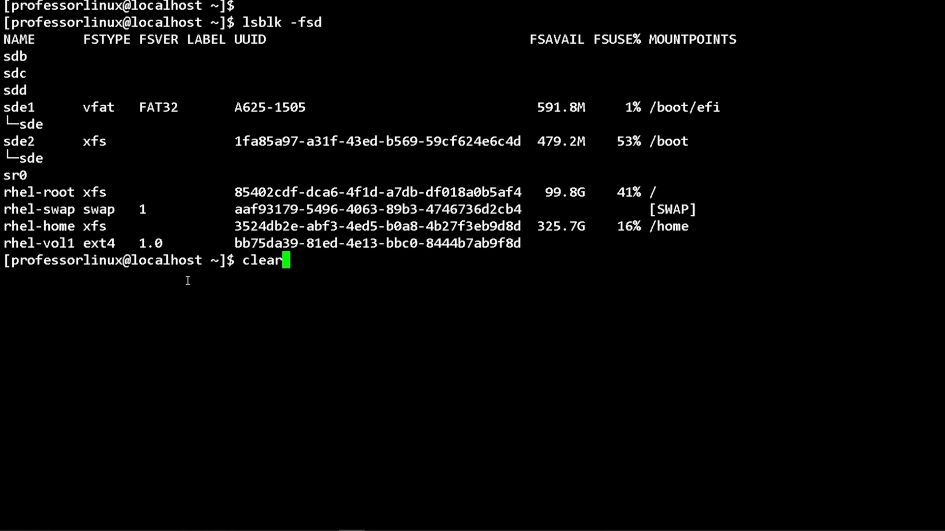
key("Return")
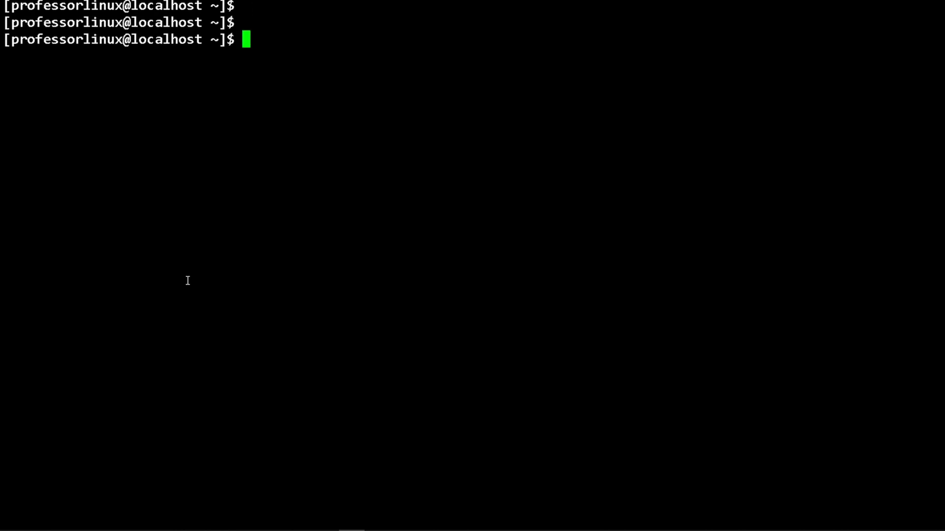